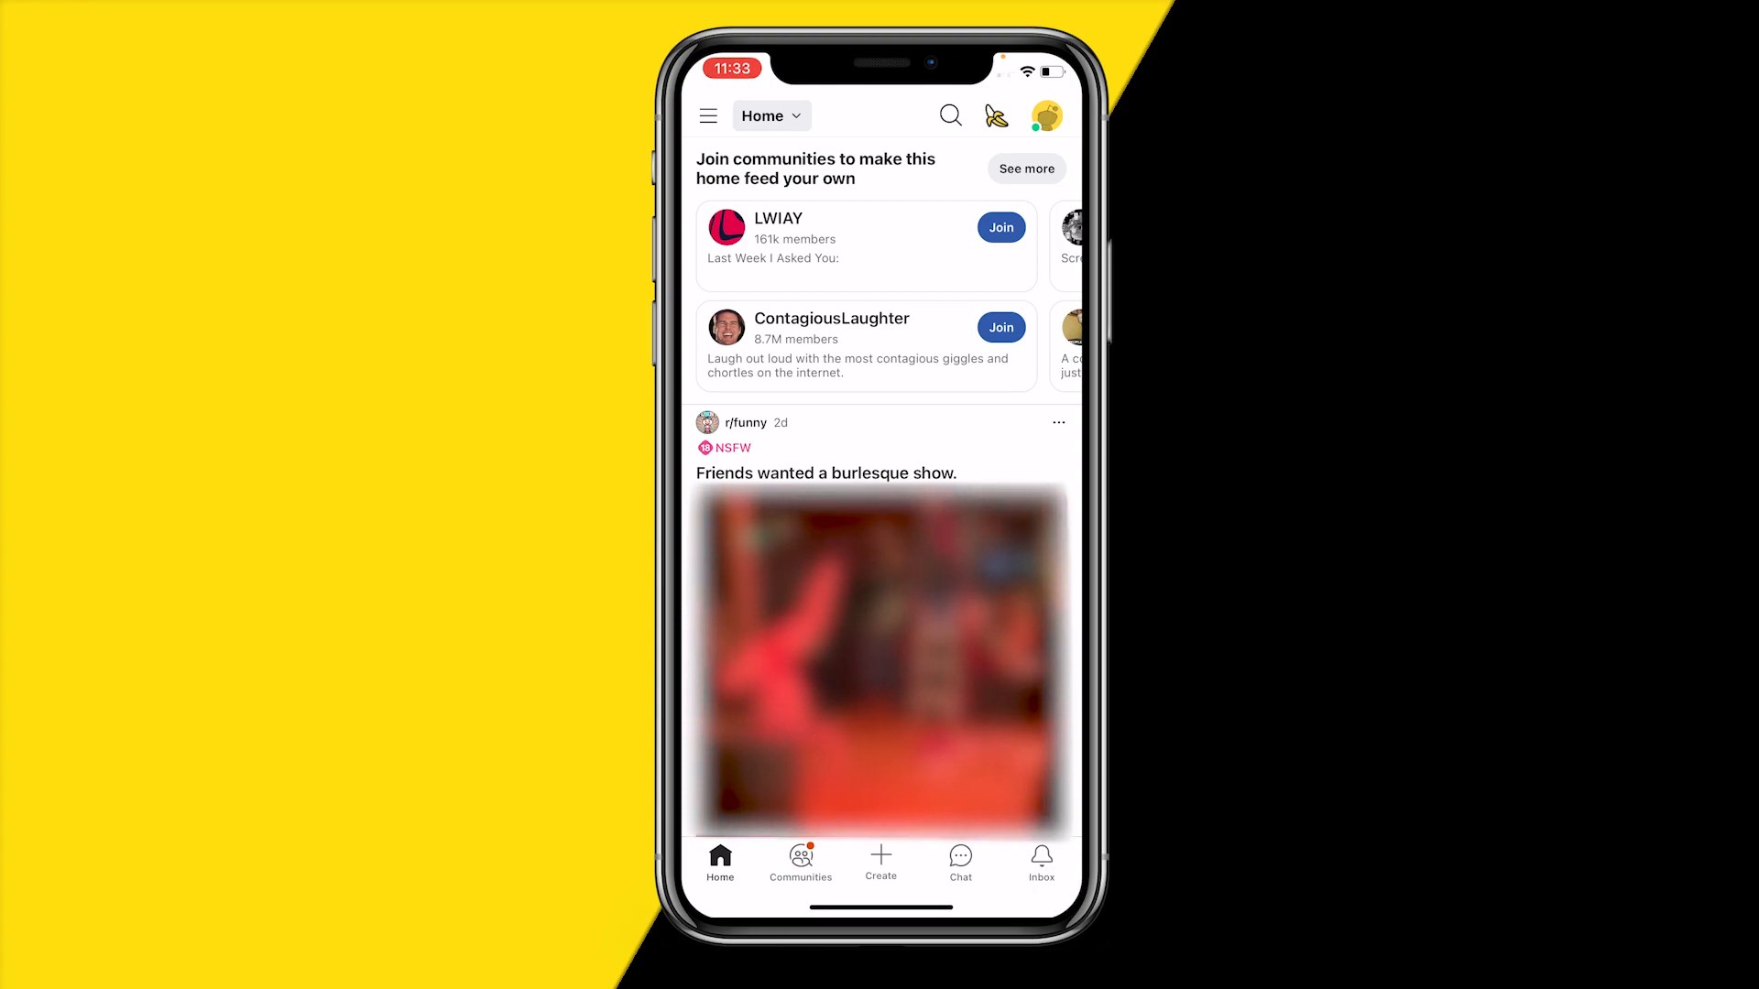
Step: Reach Reddit Settings from the avatar menu and scroll to the Dark Mode section
left_click(1046, 115)
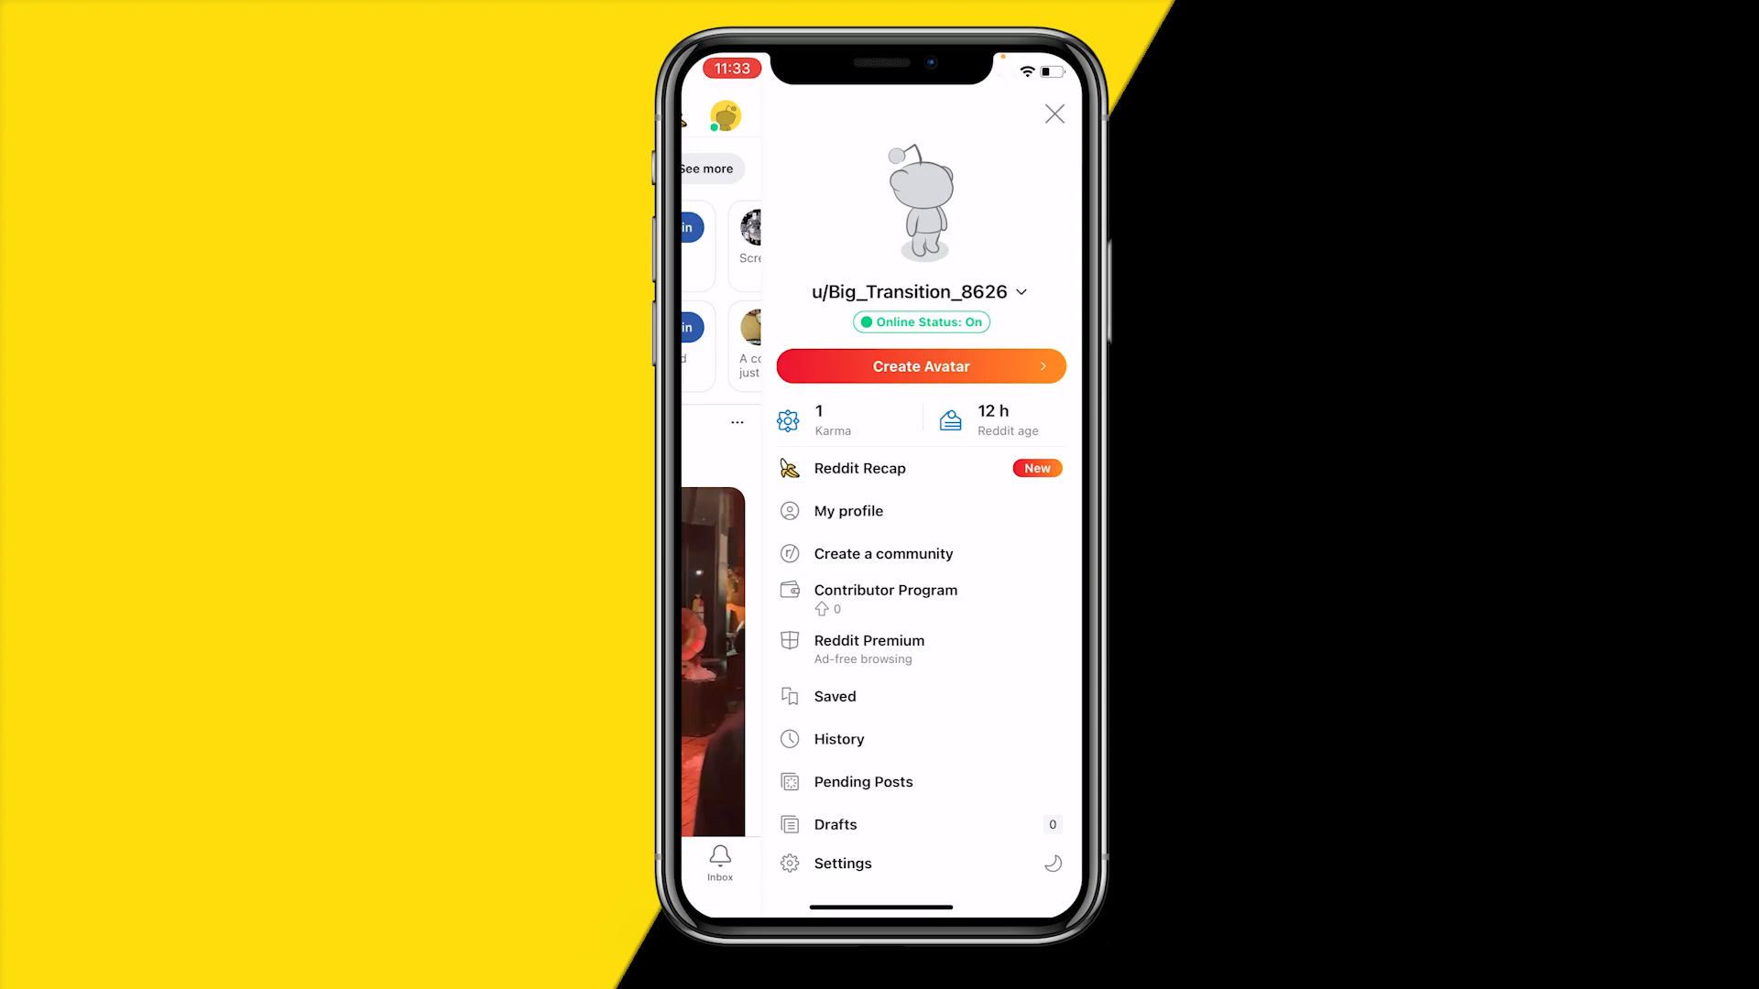
left_click(843, 863)
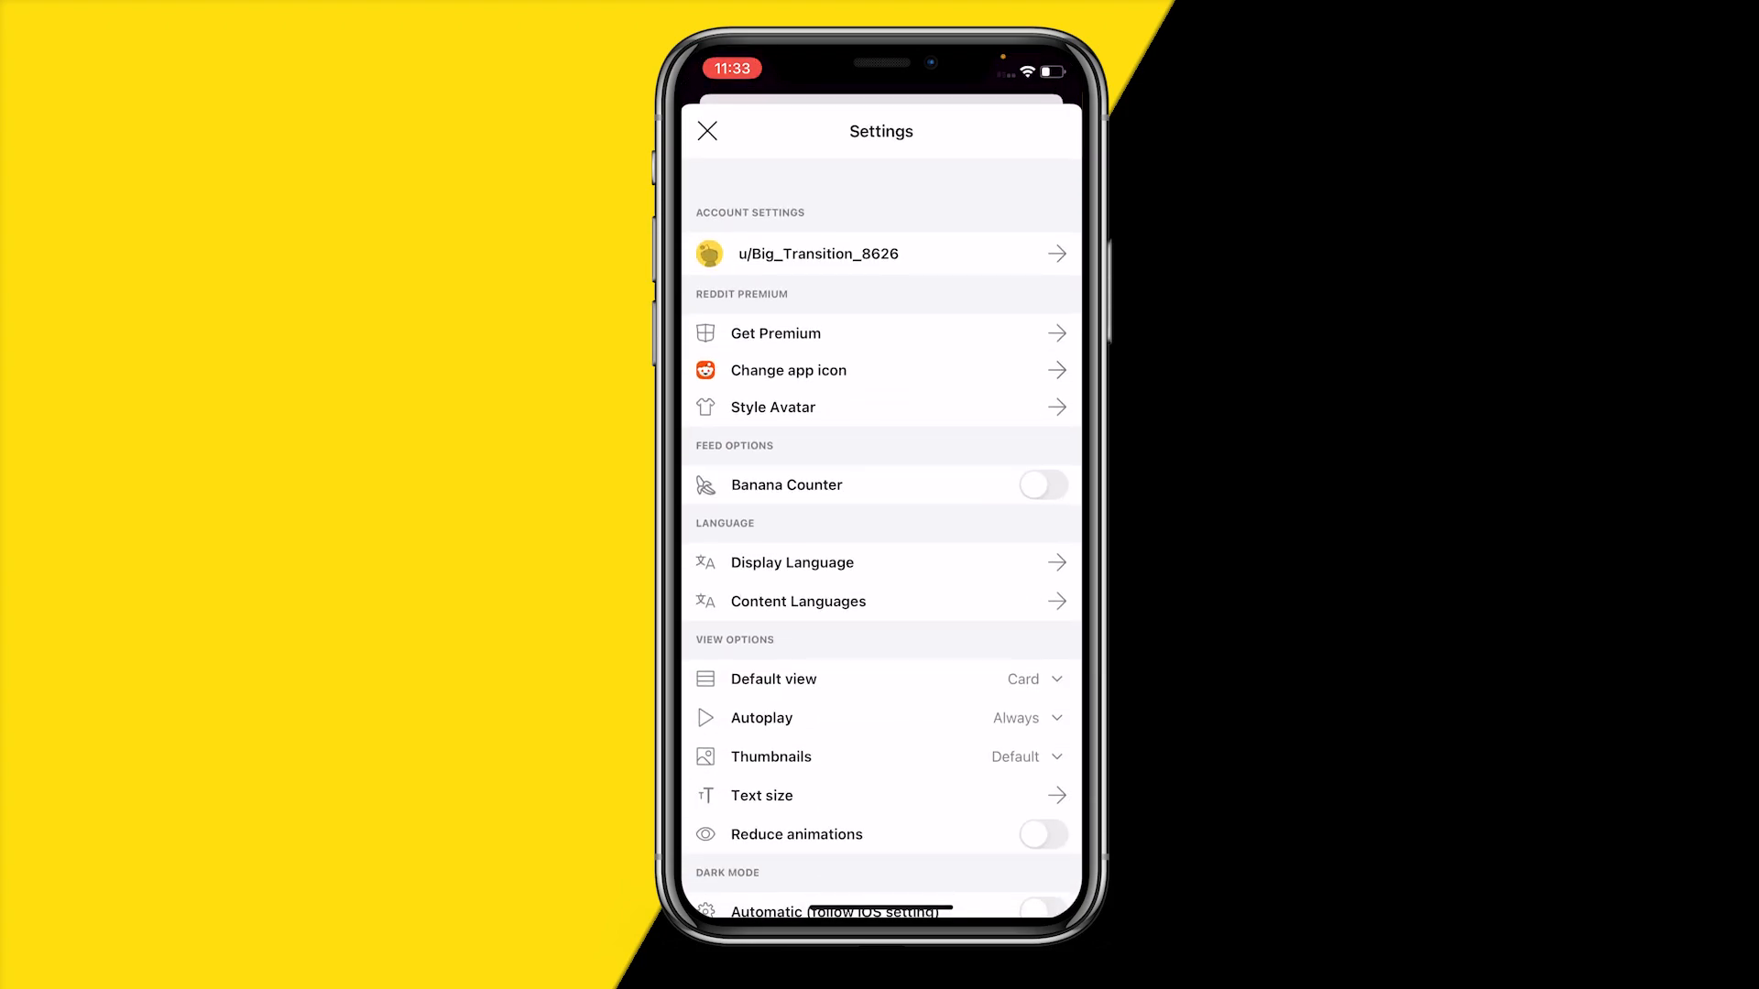
scroll("down", 3)
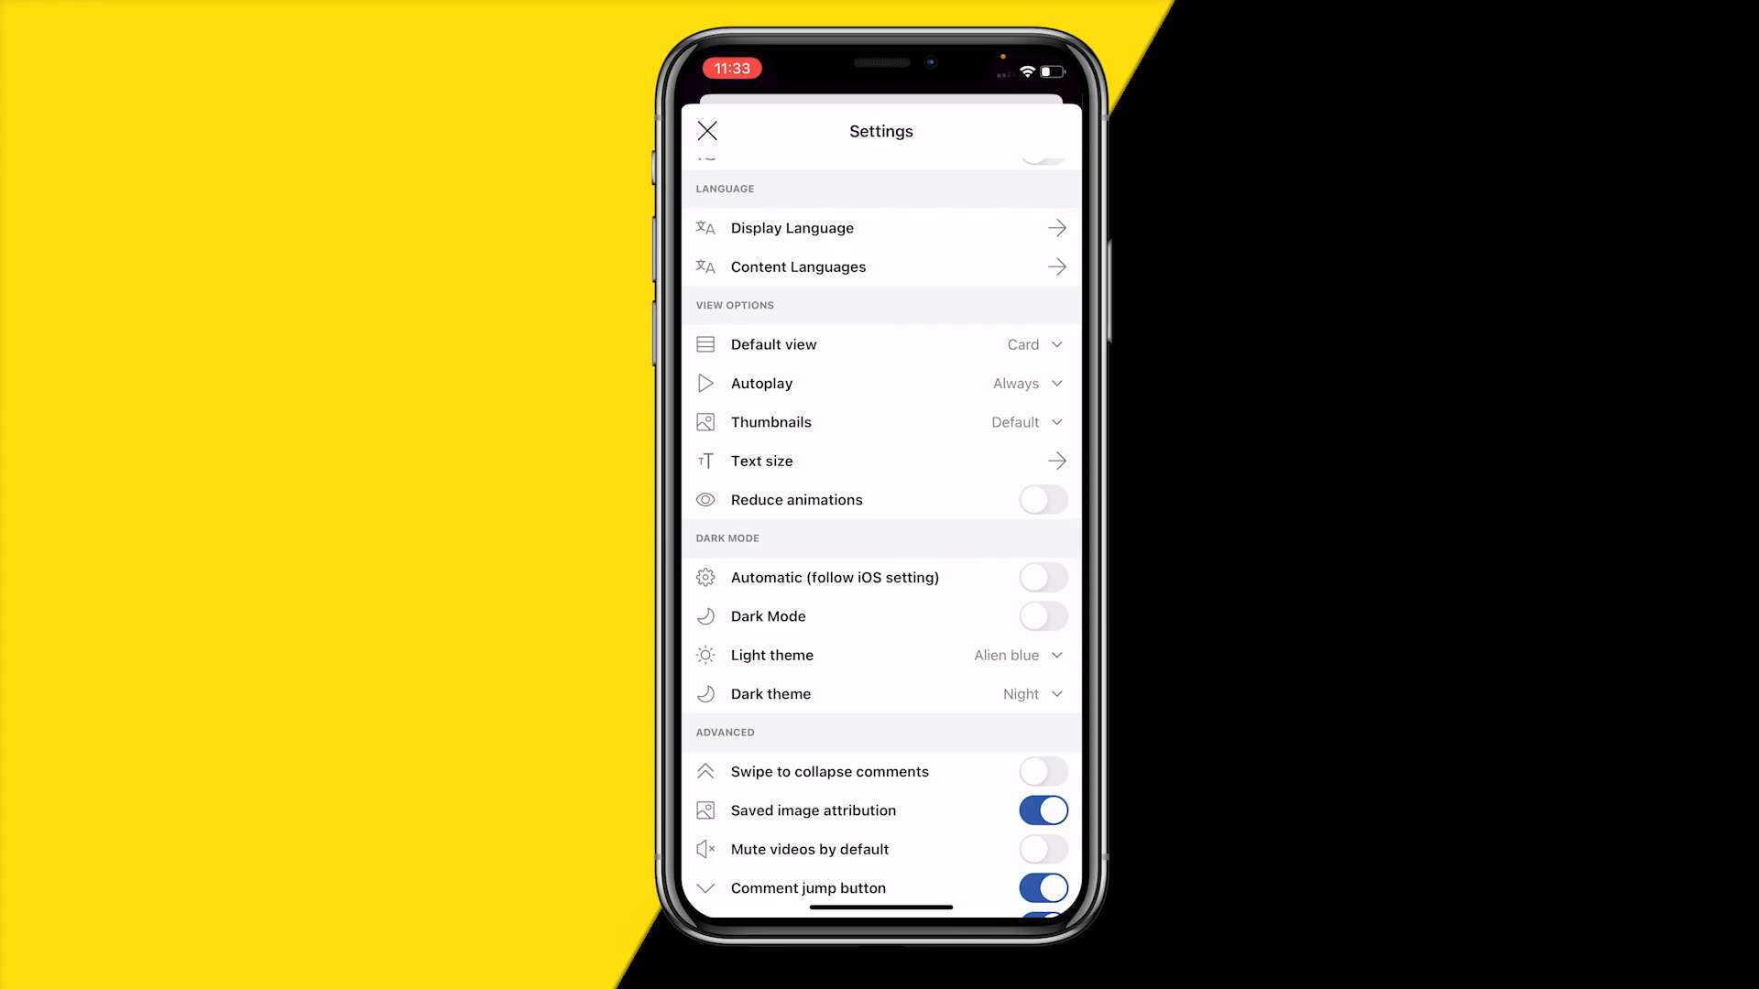
left_click(1043, 618)
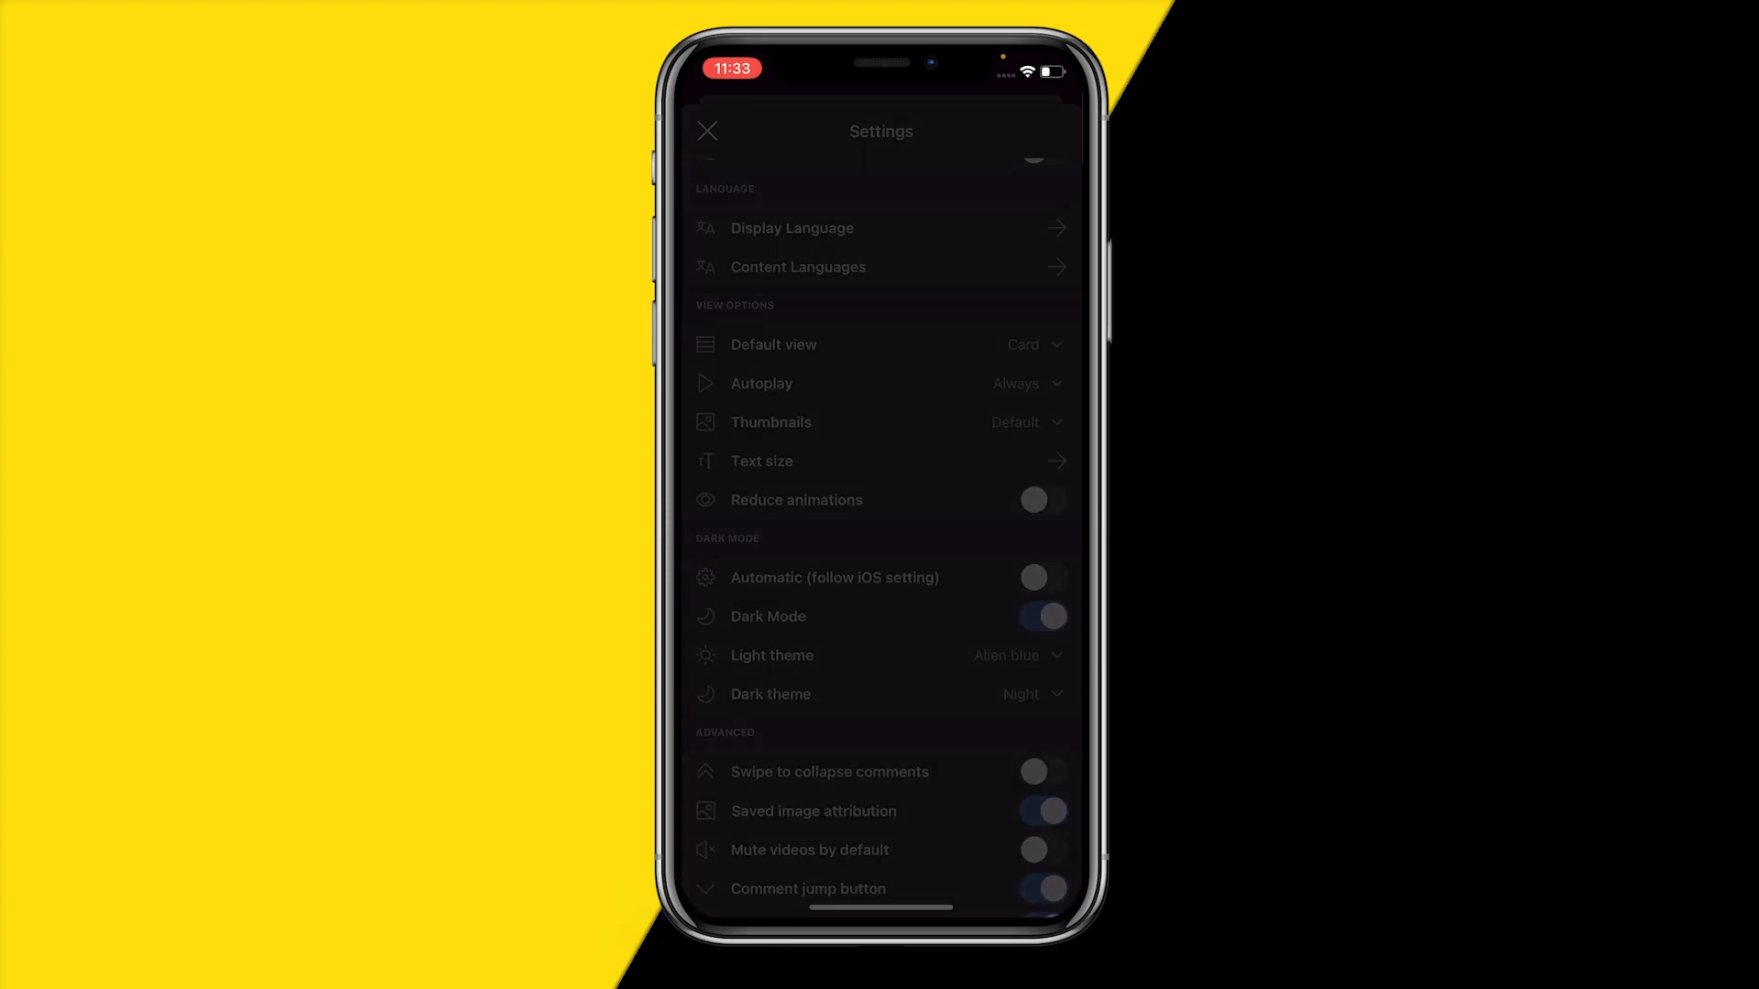
left_click(1040, 615)
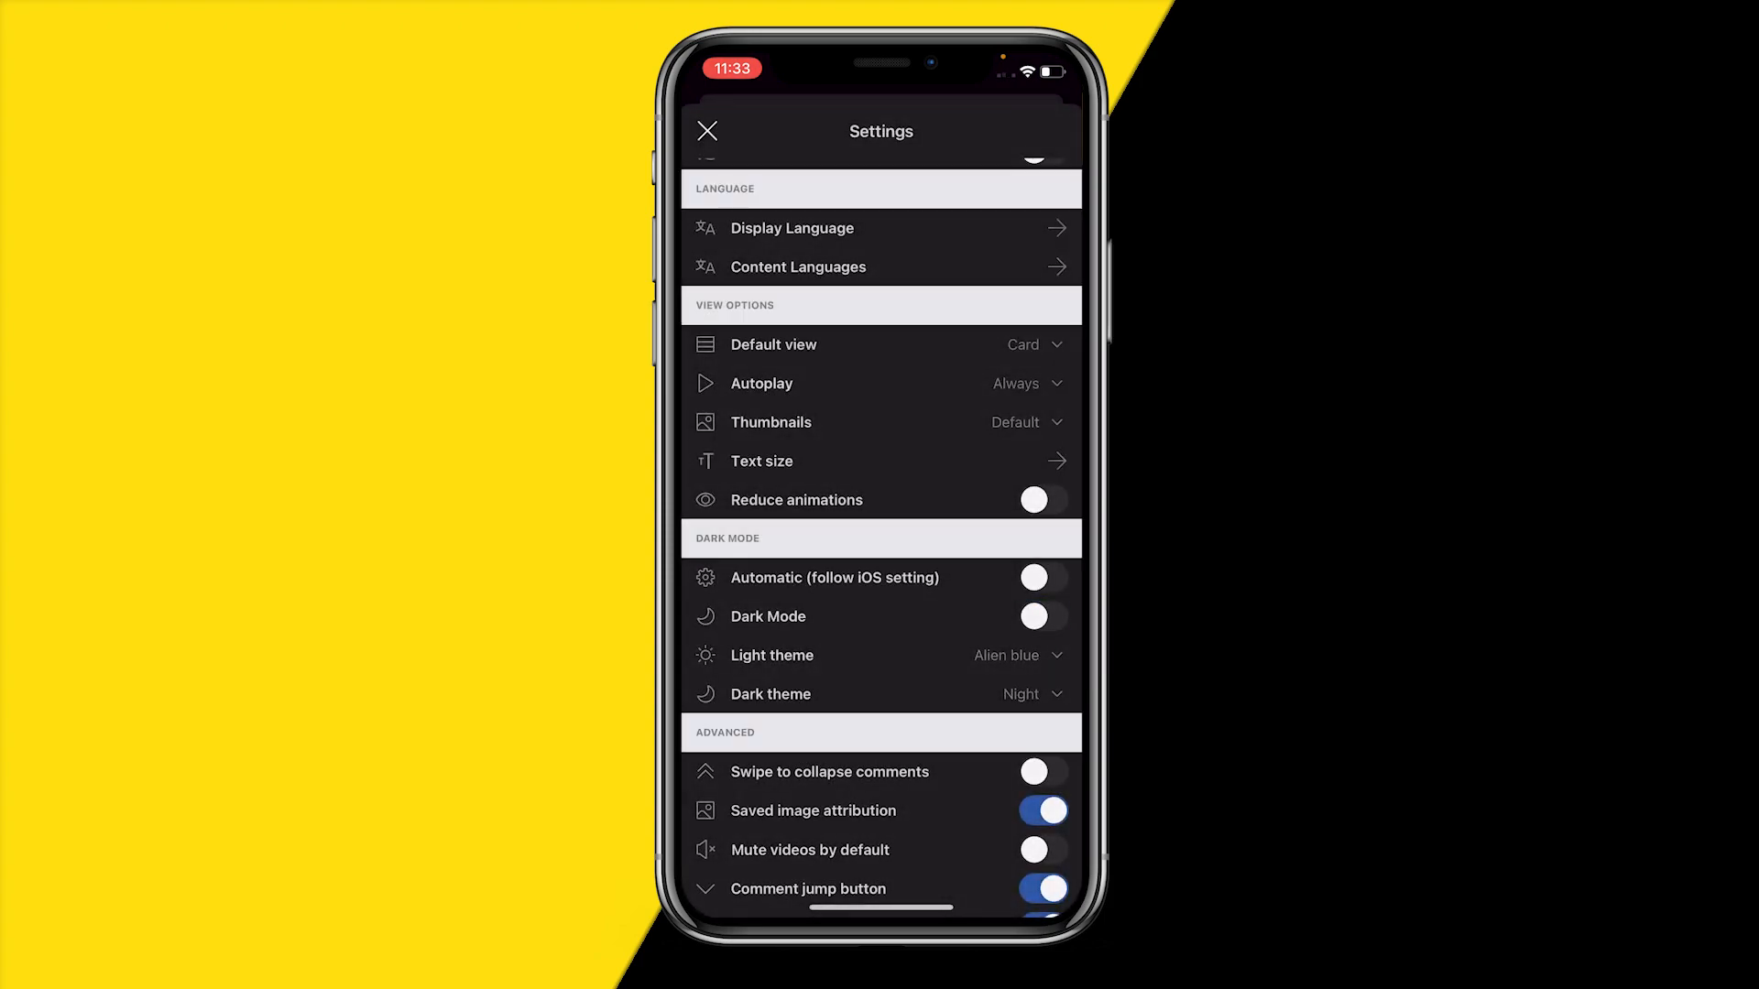
left_click(1034, 616)
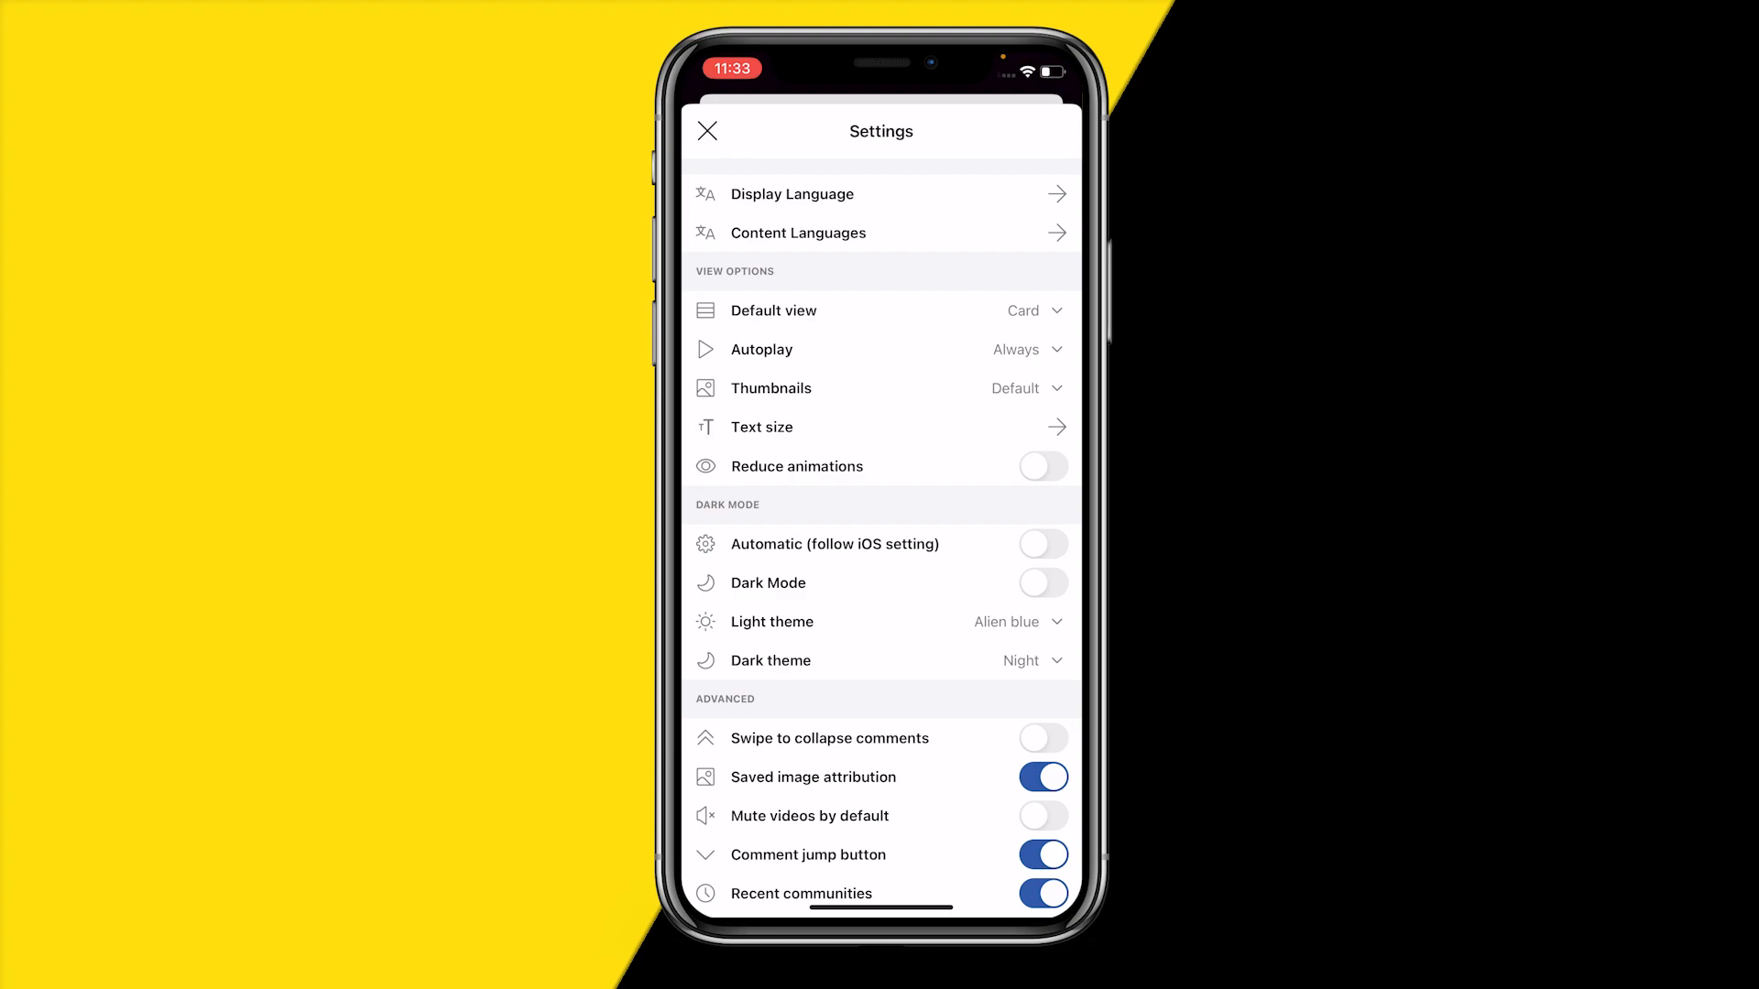
Step: Choose Midnight (AMOLED) as the dark theme in place of Night
left_click(1021, 659)
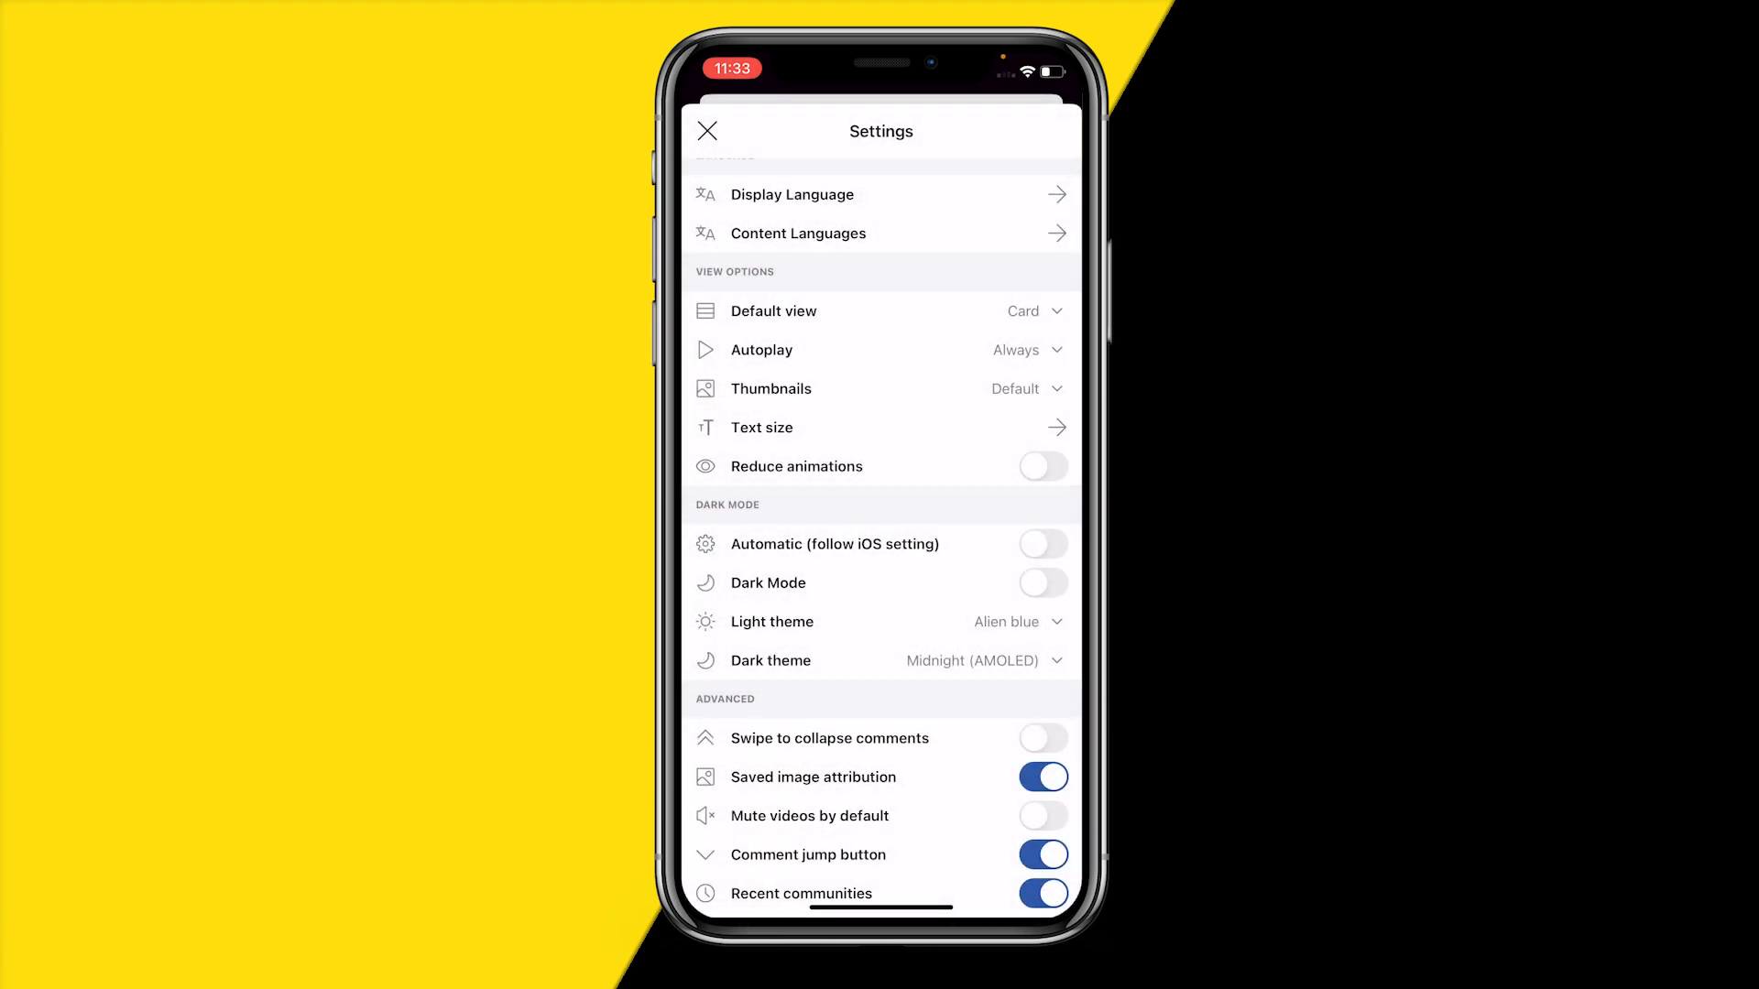